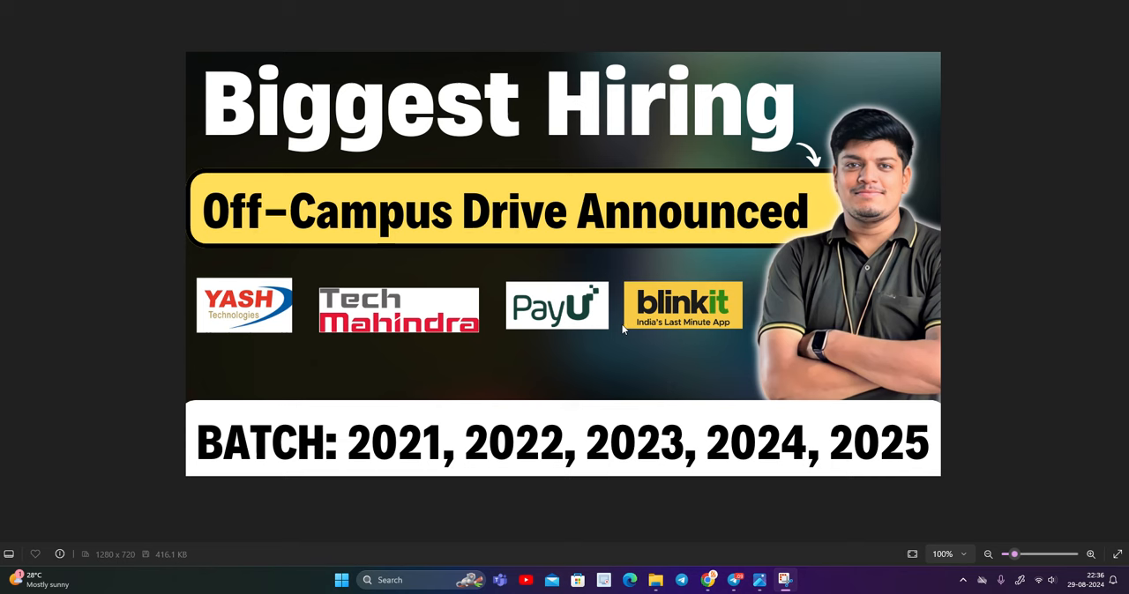
mouse_move(282, 321)
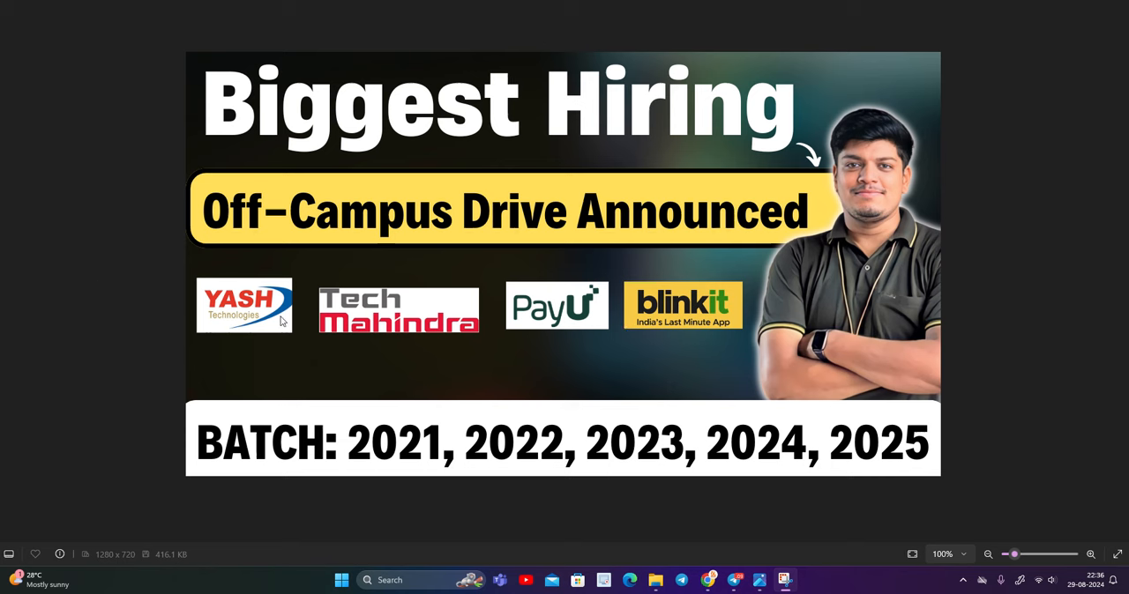
mouse_move(603, 333)
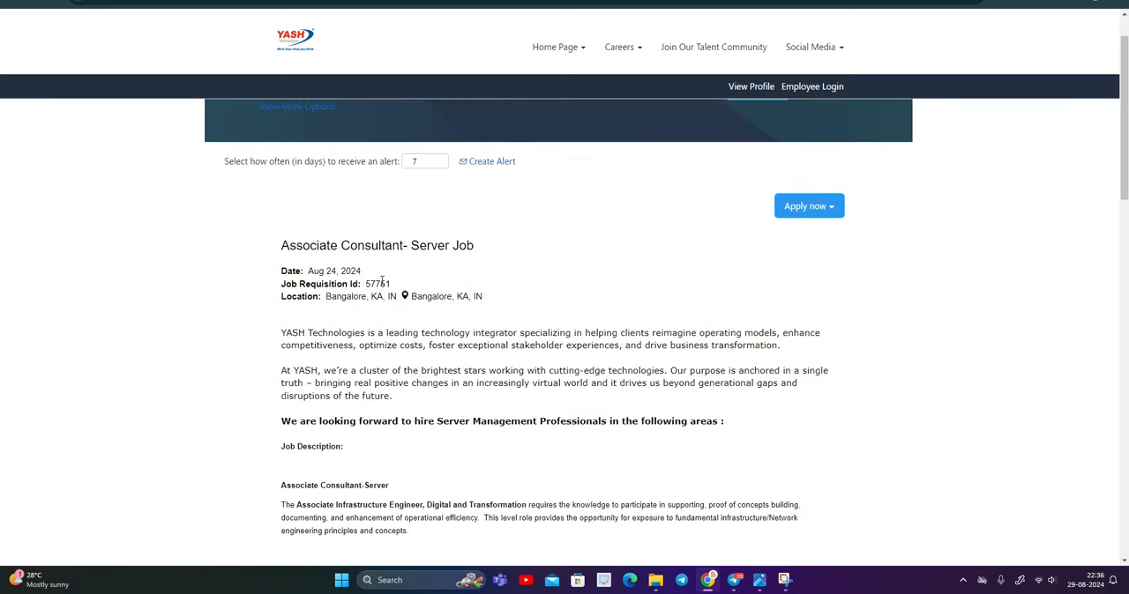
Read the Associate Consultant- Server posting's Education, Knowledge Skills and Physical Requirements sections
scroll("down", 3)
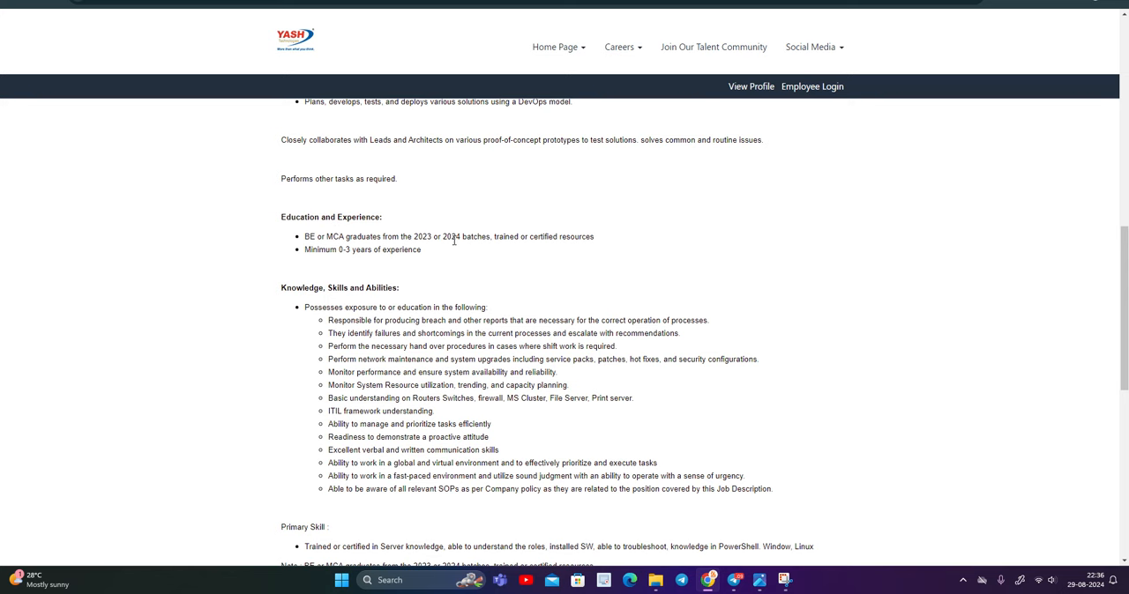
mouse_move(552, 240)
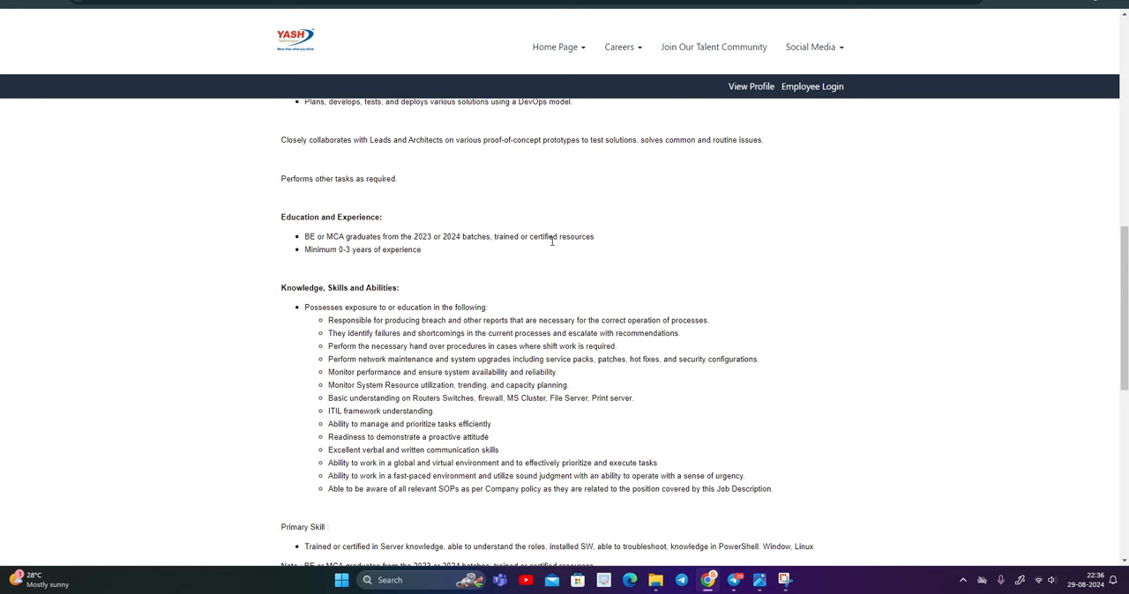
scroll("down", 3)
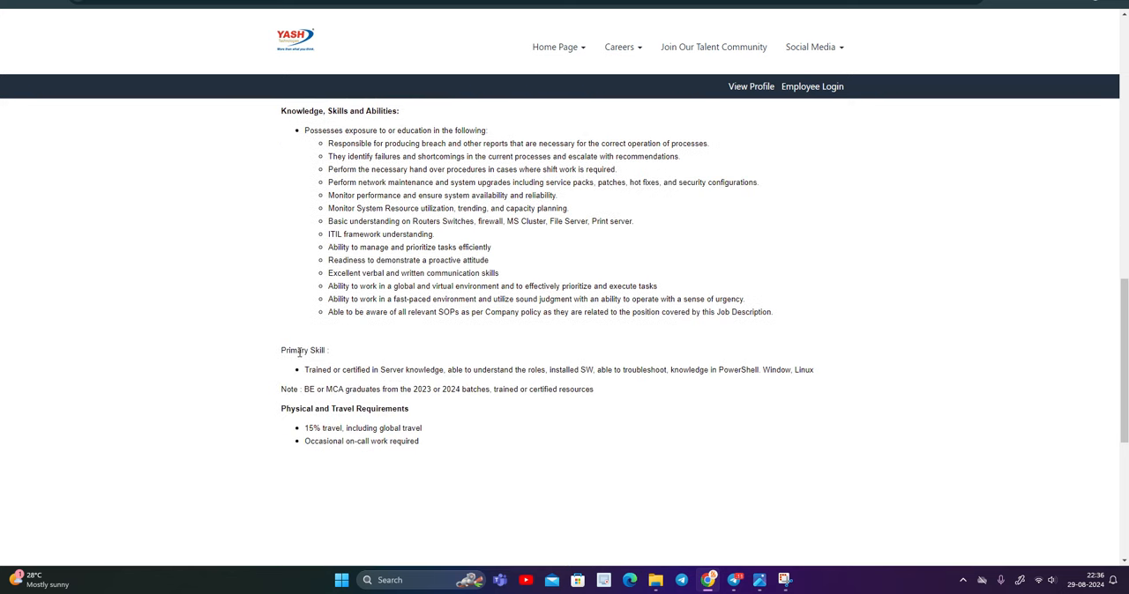
double_click(335, 371)
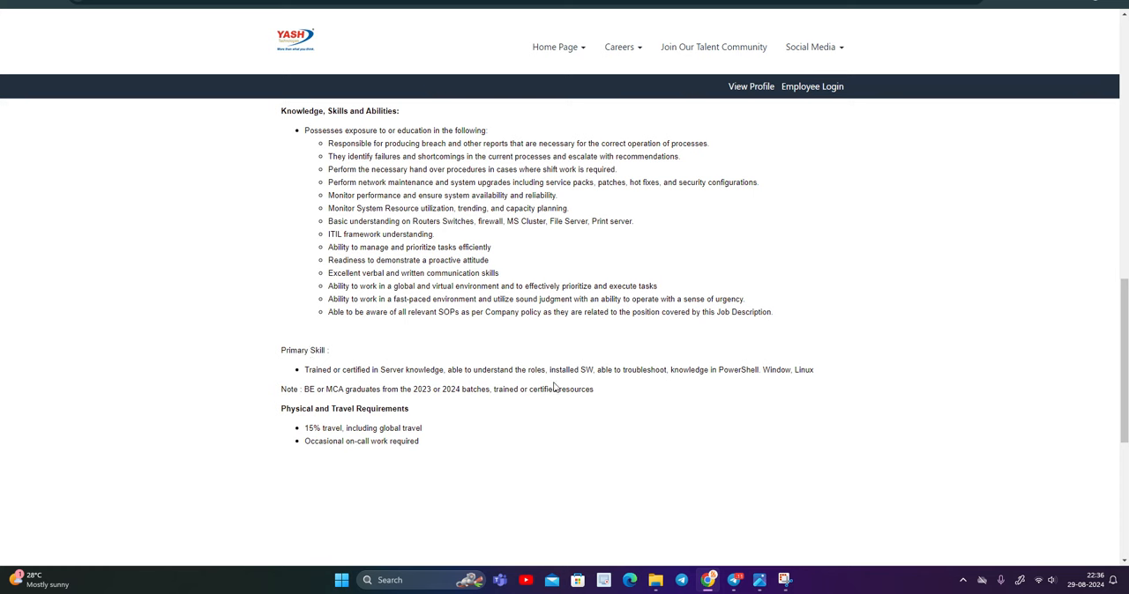
mouse_move(673, 374)
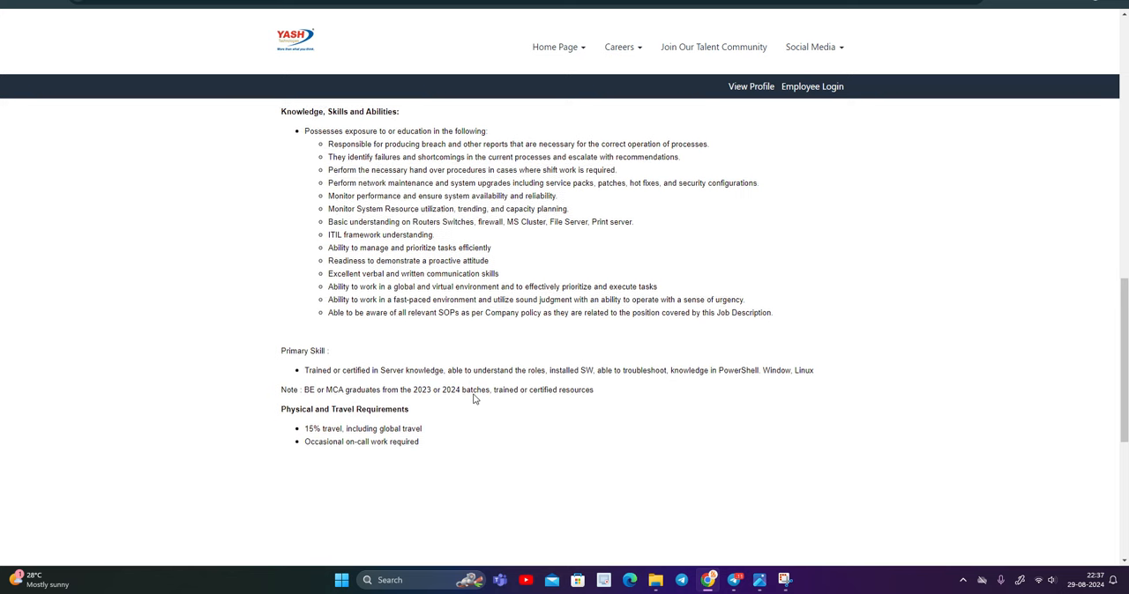
scroll("up", 3)
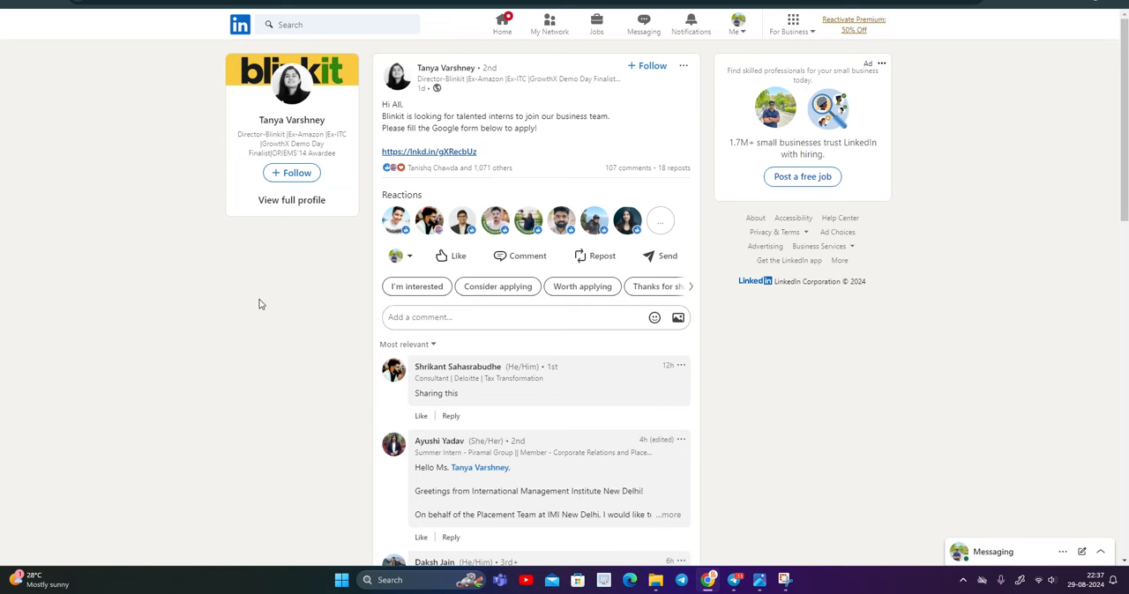
Like the Blinkit post and review the Internship Opportunities at Blinkit Google Form fields via its lnkd.in link
left_click(459, 256)
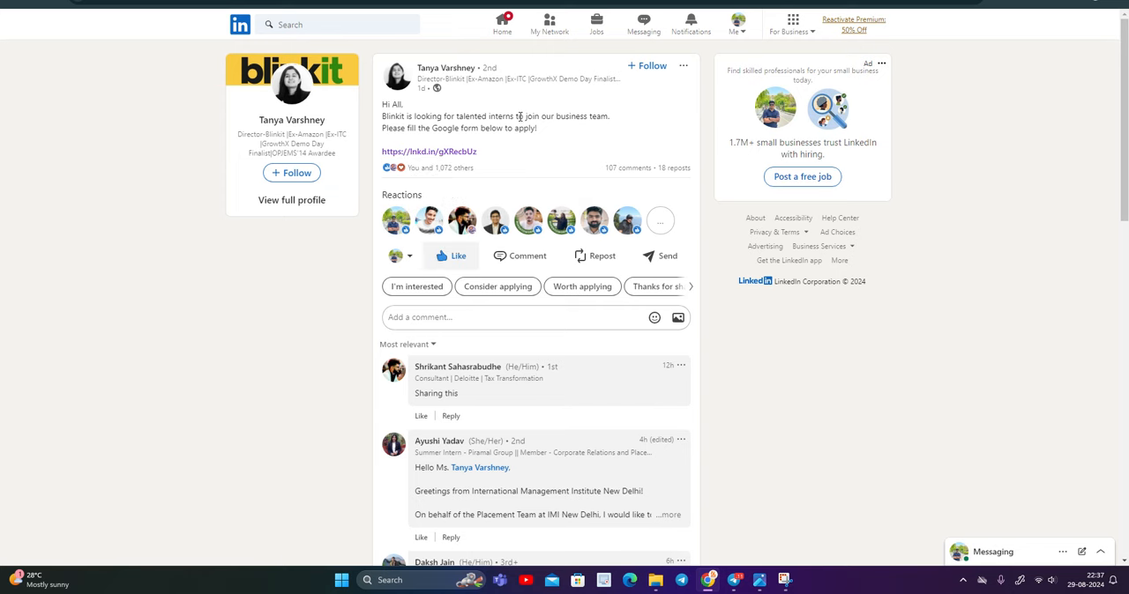
left_click(429, 152)
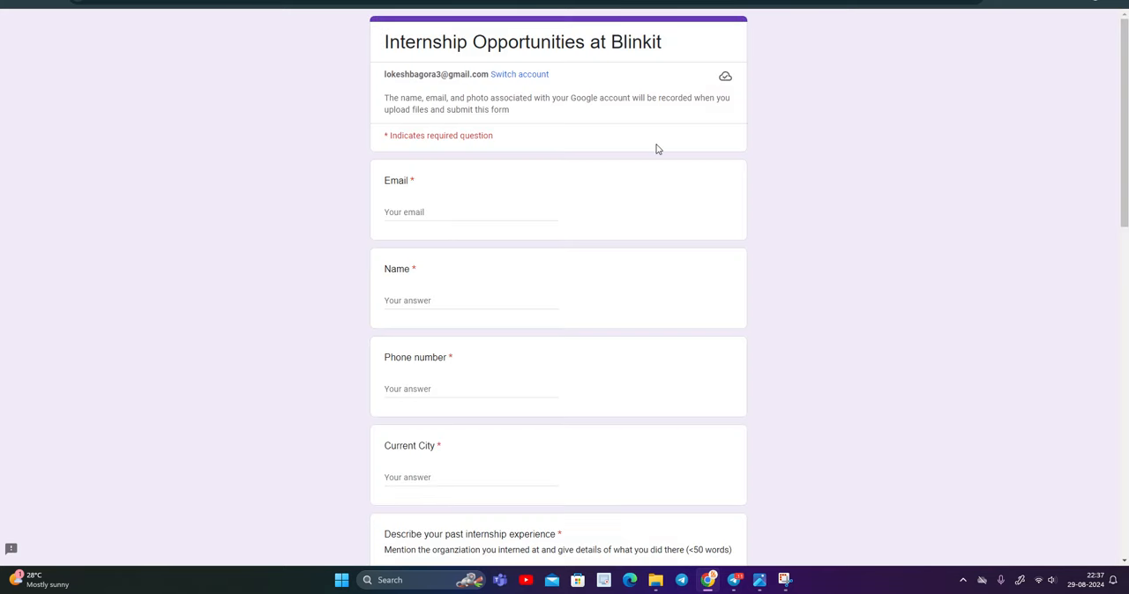
scroll("down", 3)
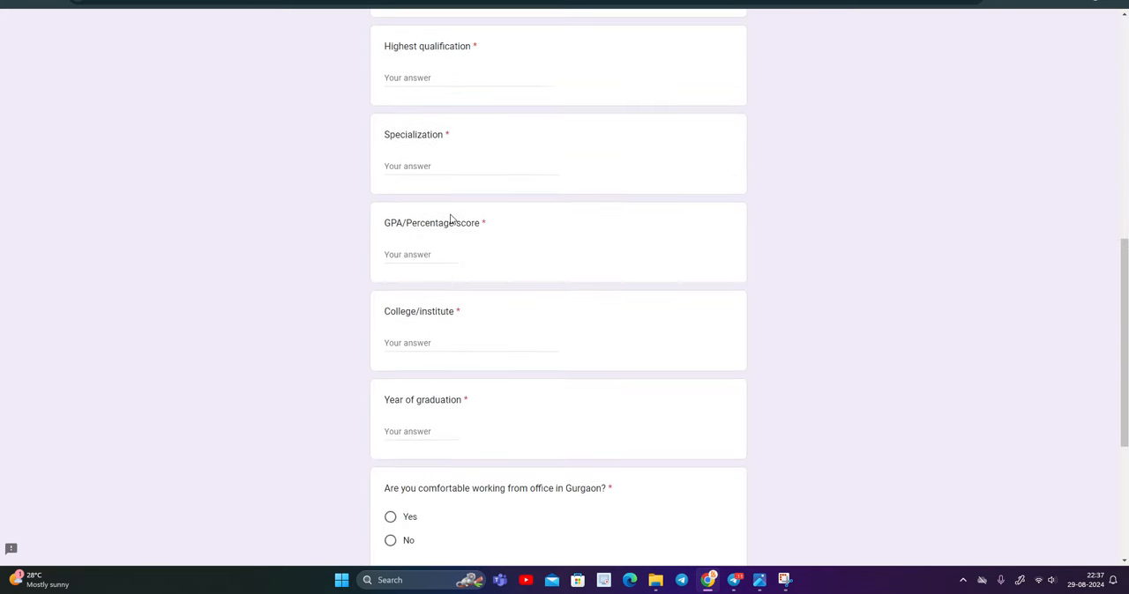
scroll("down", 3)
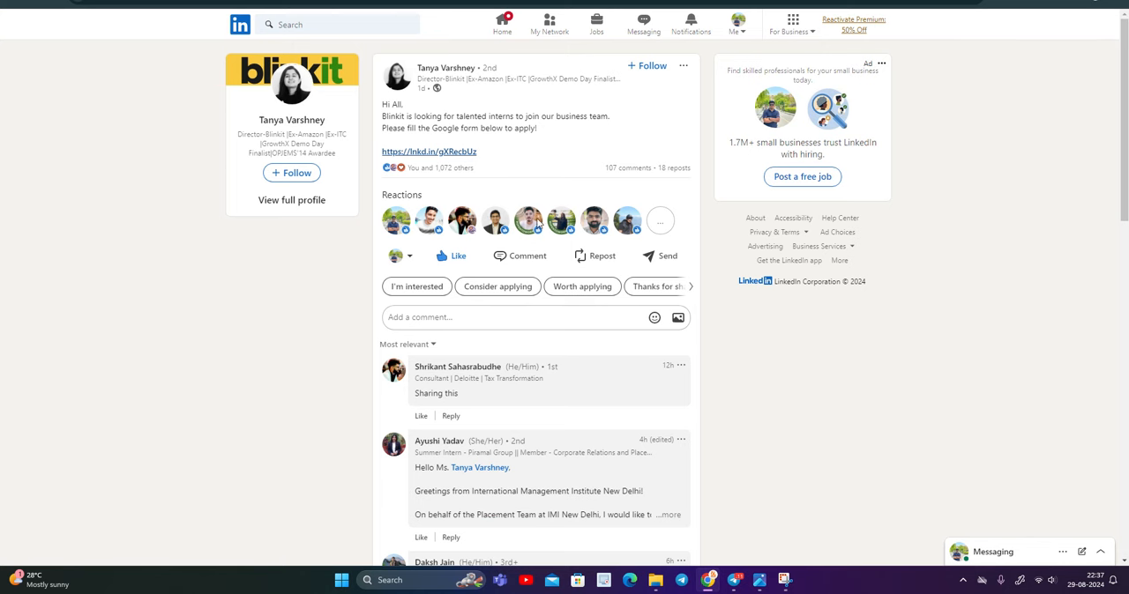
left_click(429, 152)
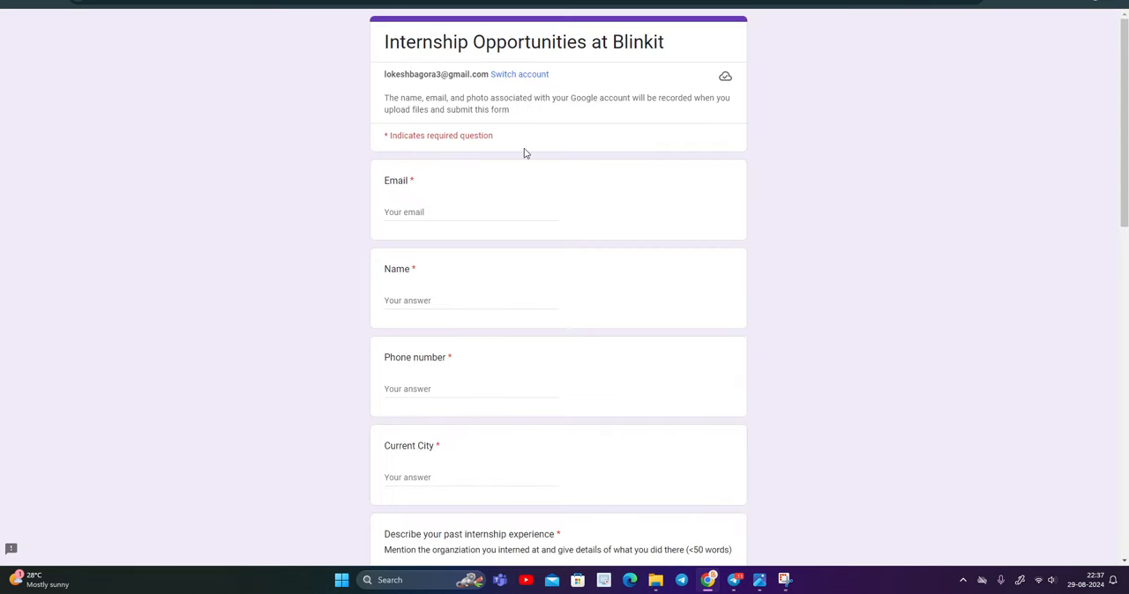
scroll("down", 3)
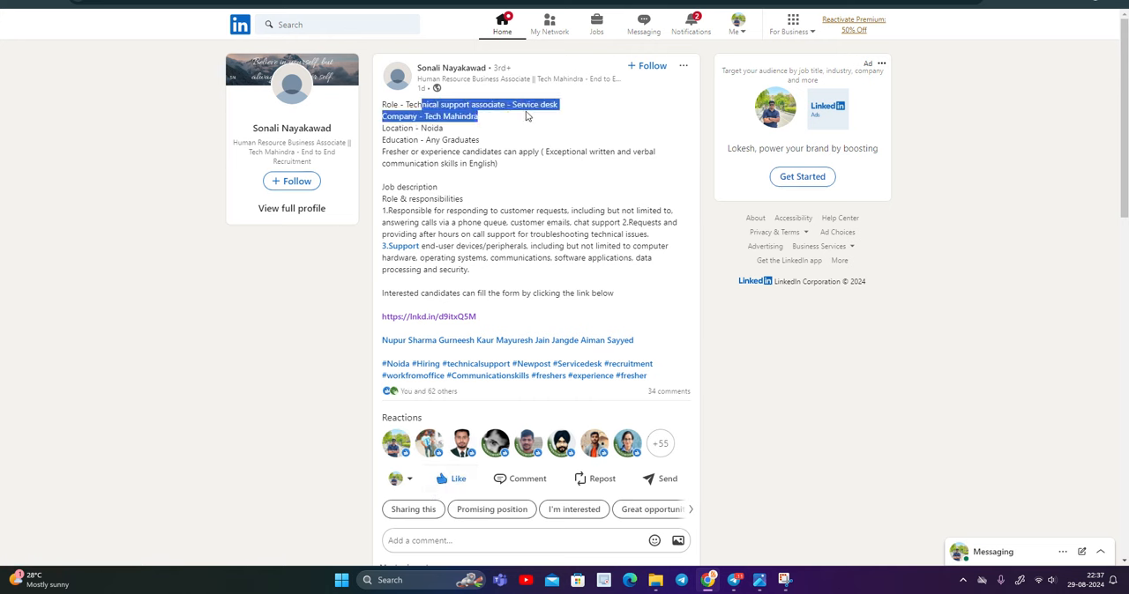
Review the Tech Mahindra service desk post's linked Google Form fields, then move on to the PayU Product Intern posting
left_click(526, 117)
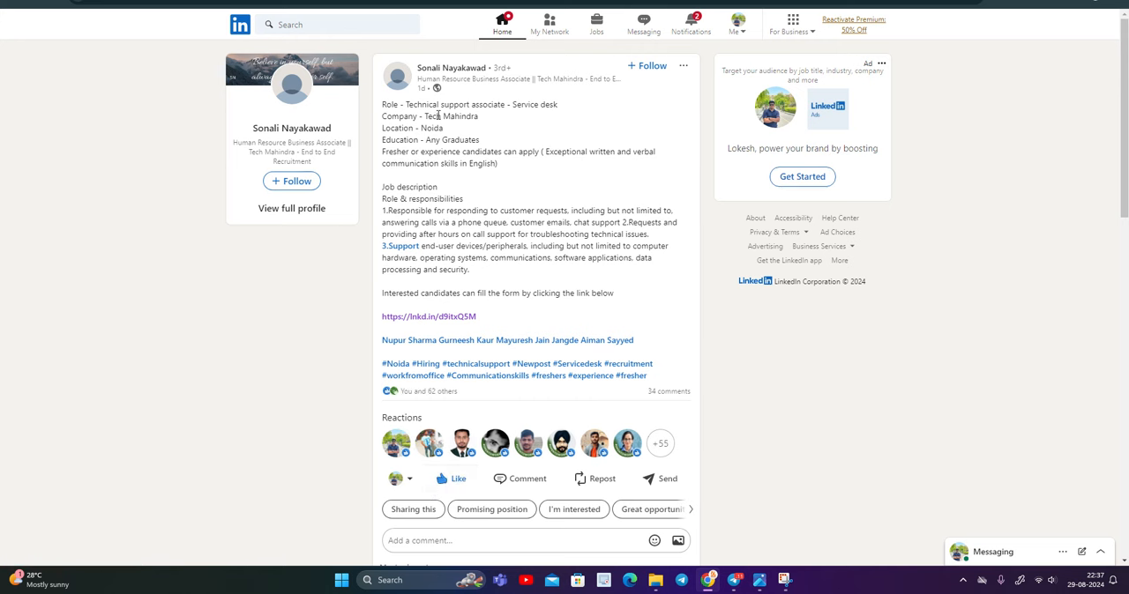
double_click(451, 140)
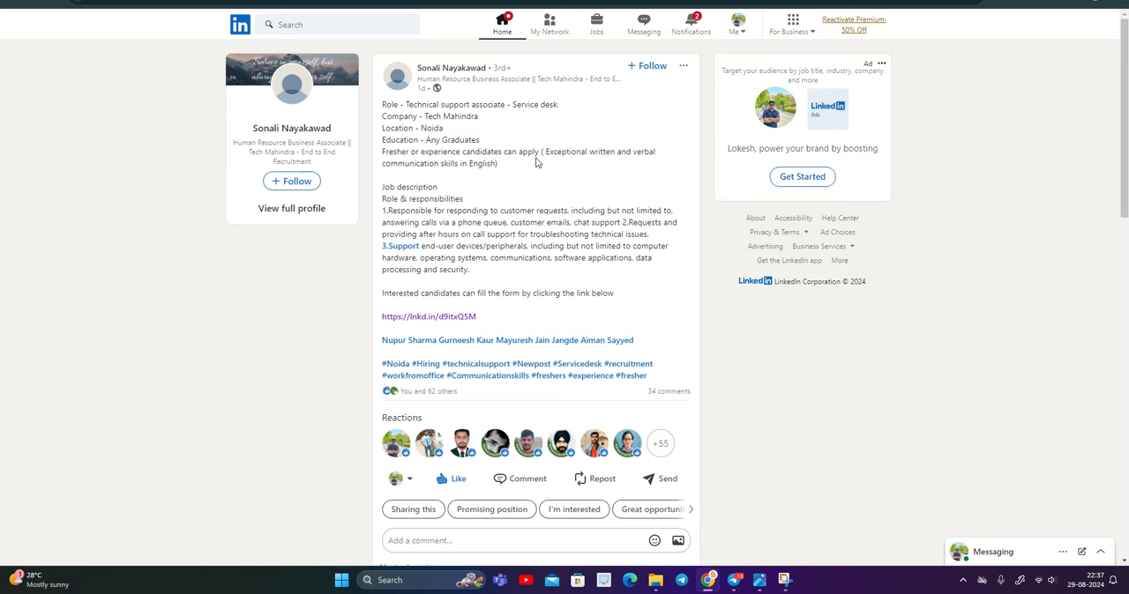
left_click(428, 315)
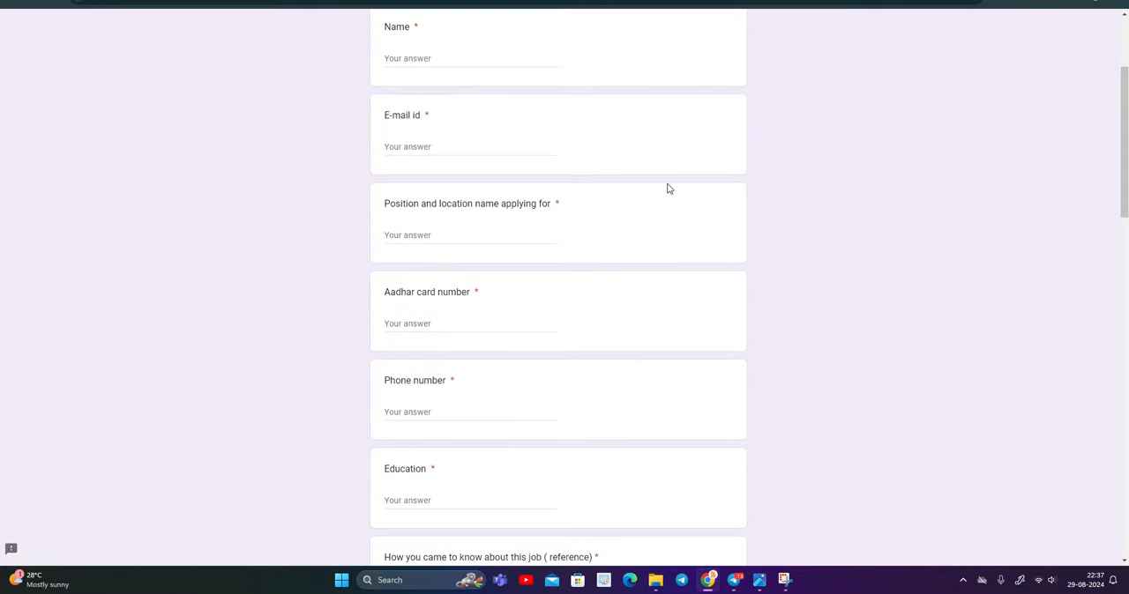
scroll("down", 3)
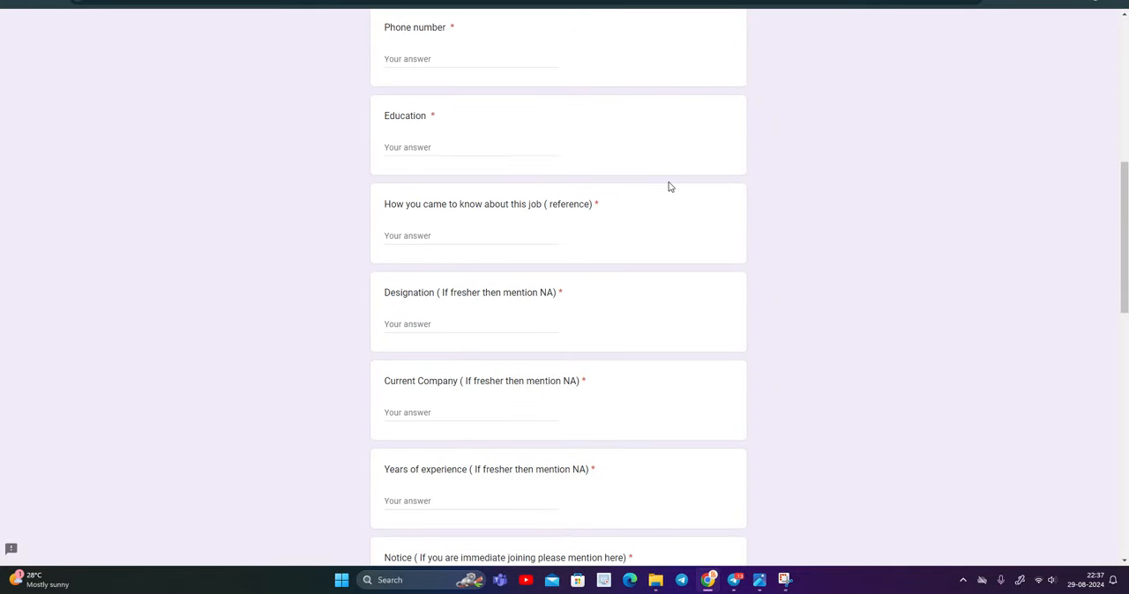
scroll("down", 3)
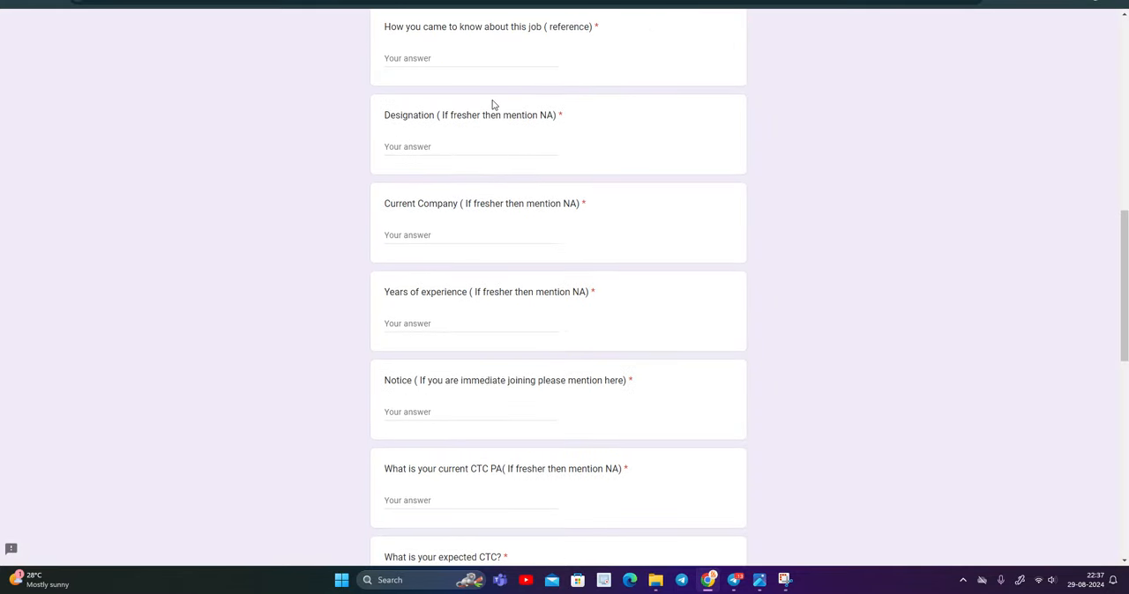
scroll("down", 3)
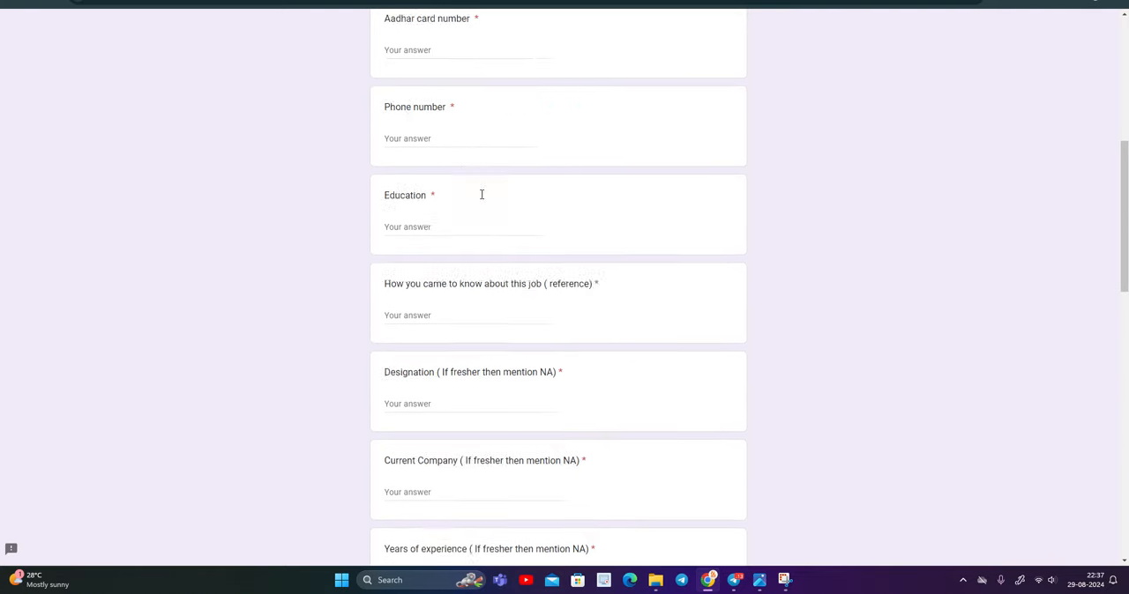
scroll("up", 3)
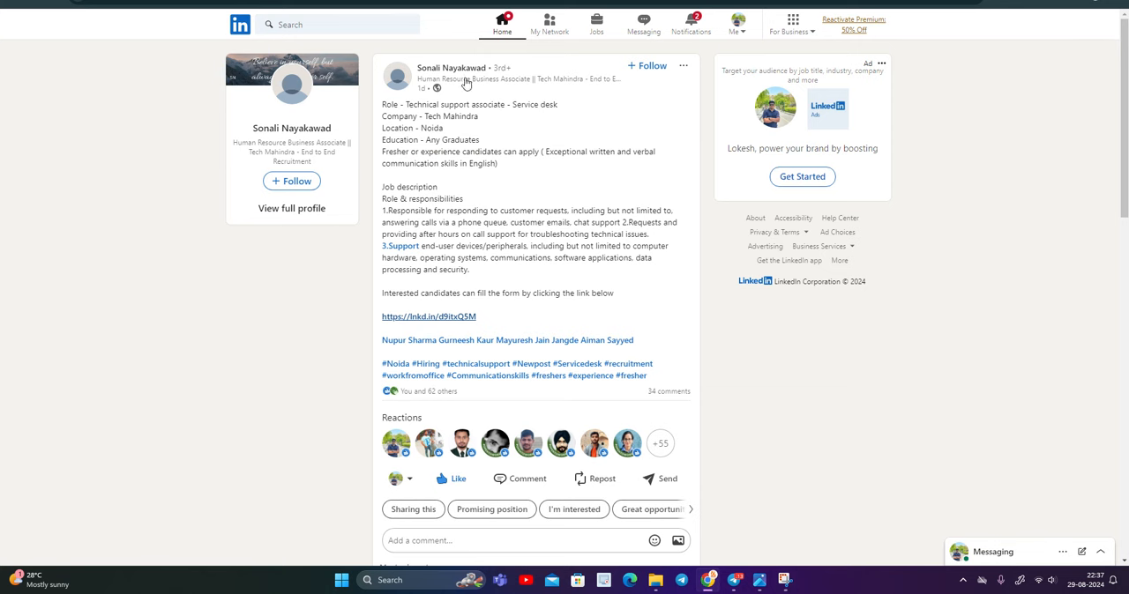
mouse_move(793, 19)
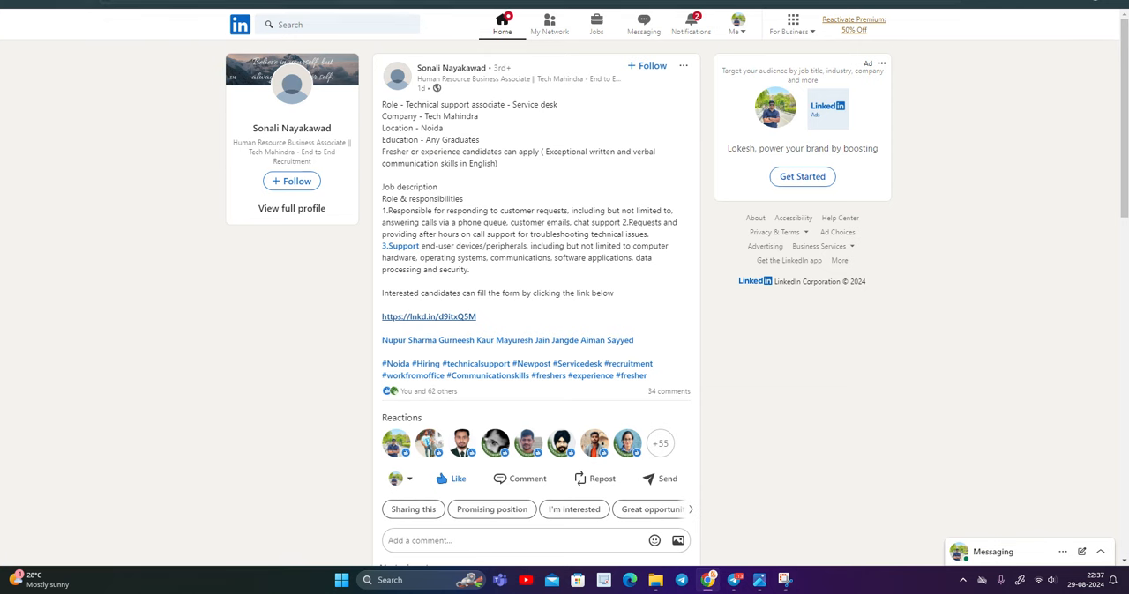
left_click(429, 318)
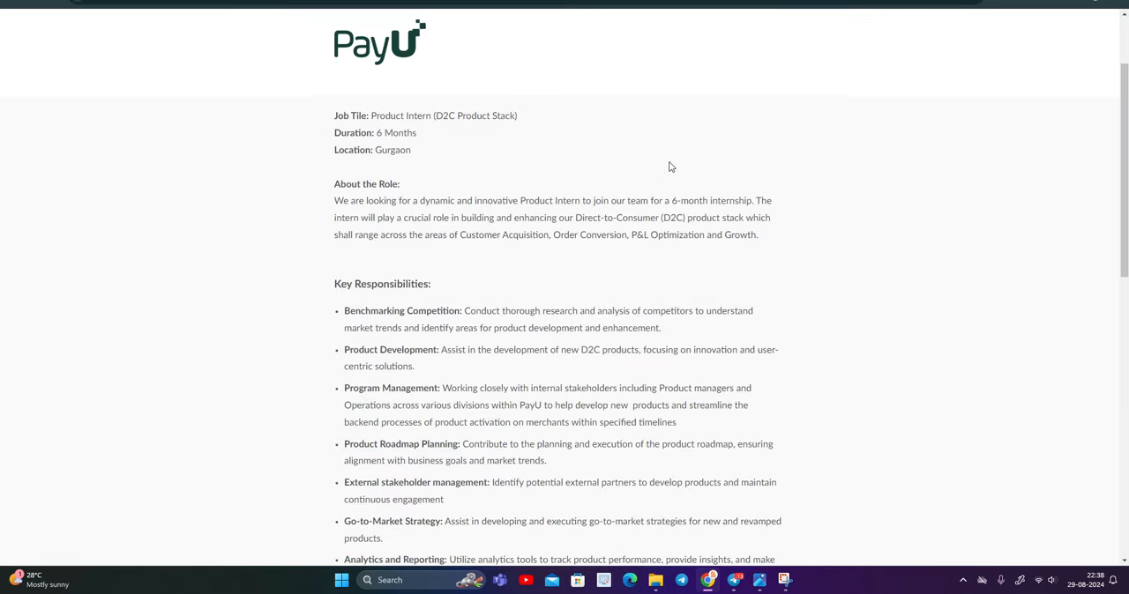
Read the PayU Product Intern posting and follow its Apply for this Job link
scroll("down", 3)
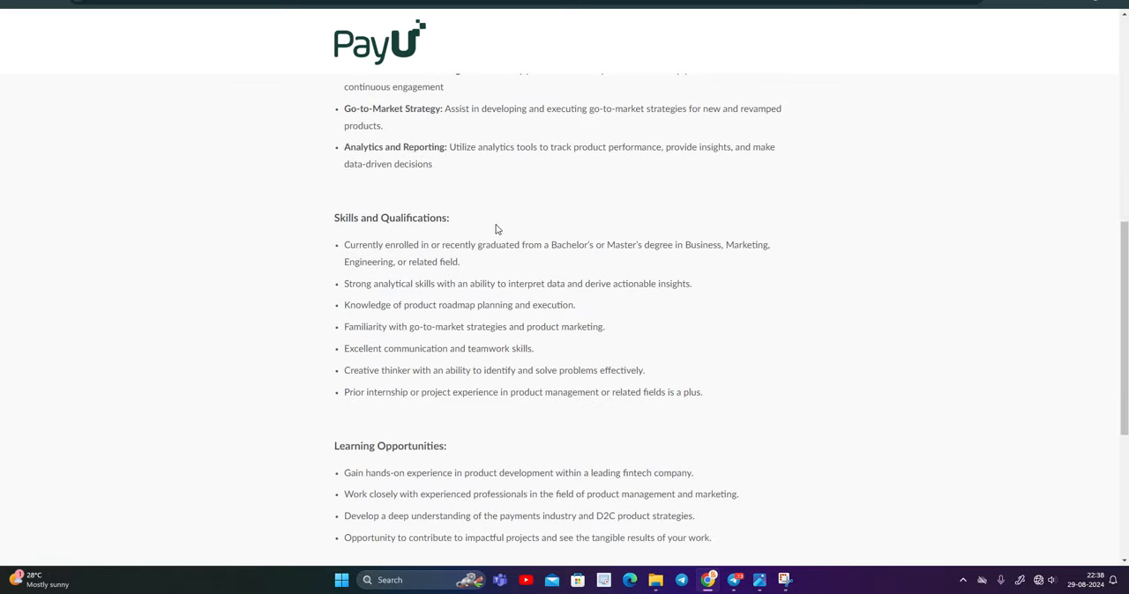
right_click(558, 357)
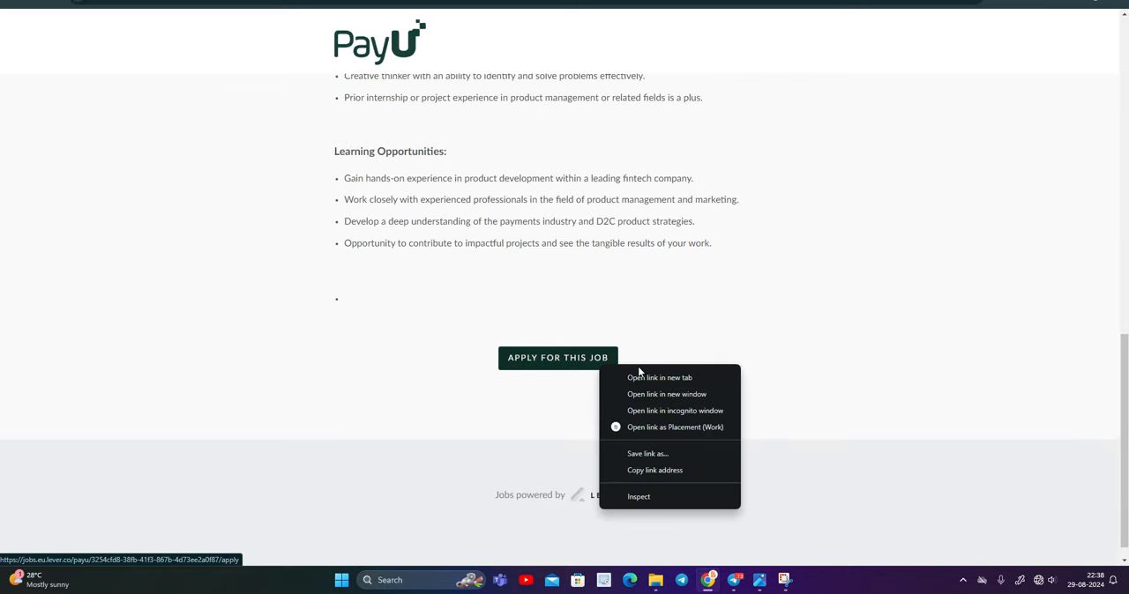
left_click(659, 377)
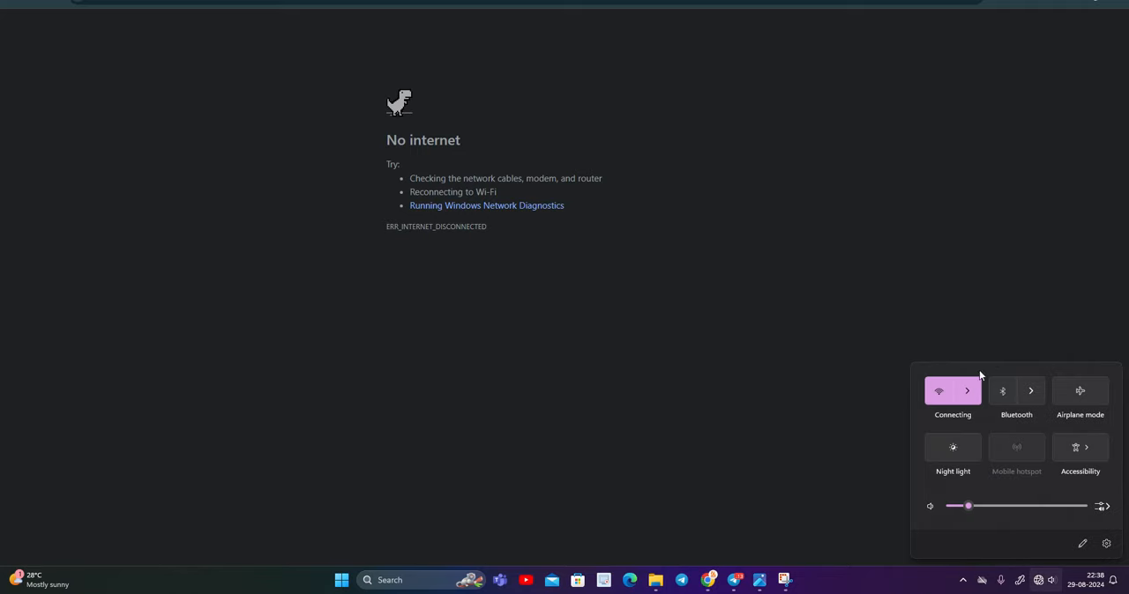
Reconnect Wi-Fi from quick settings and return to the Biggest Hiring thumbnail
left_click(967, 392)
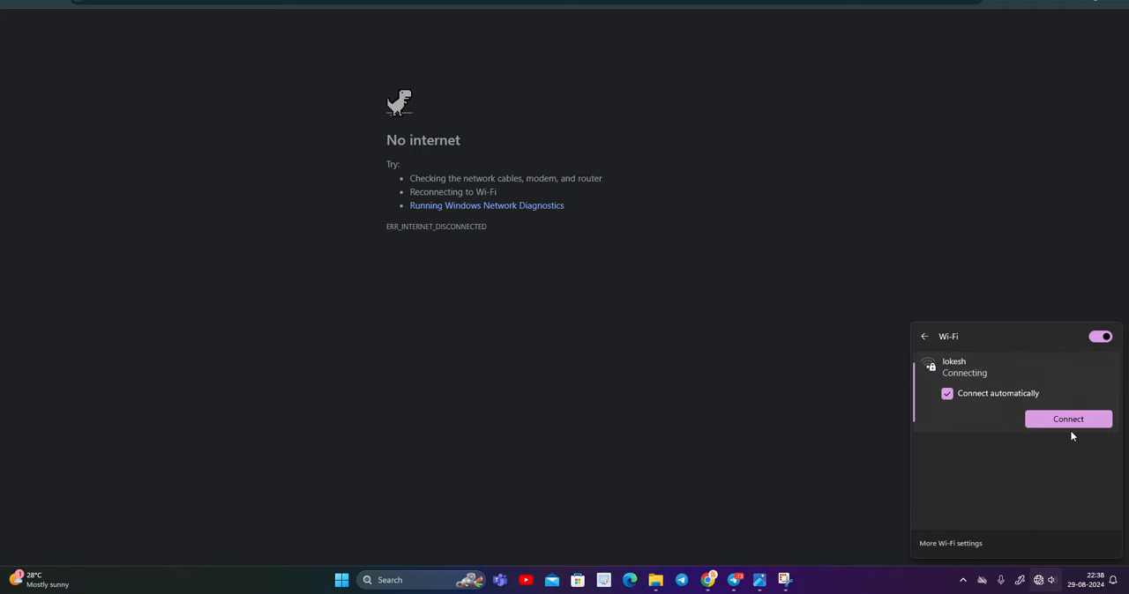
left_click(1069, 420)
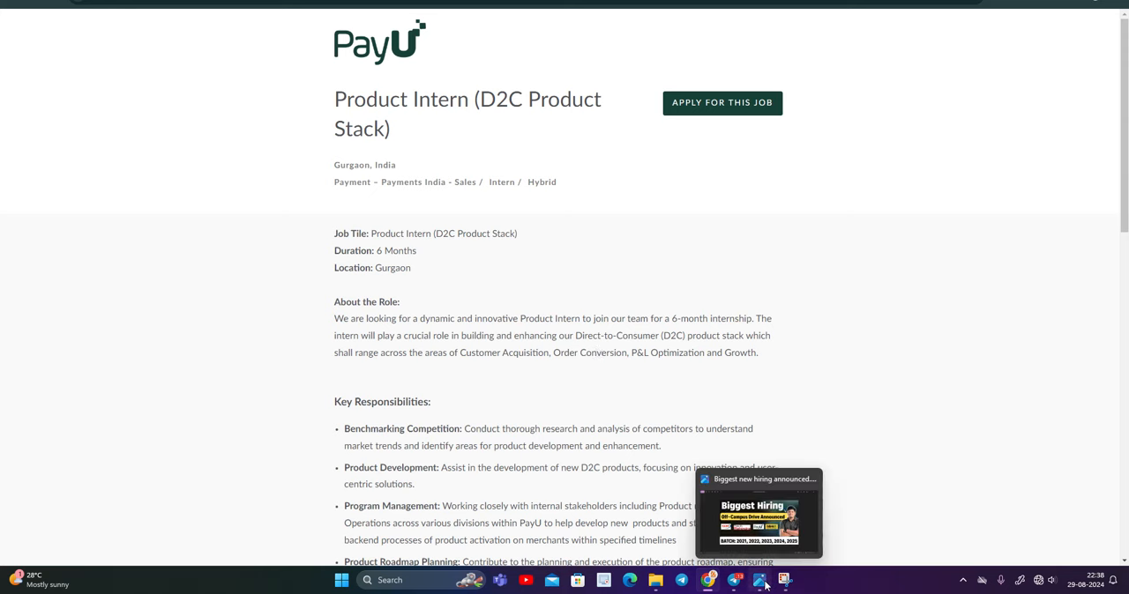
left_click(758, 515)
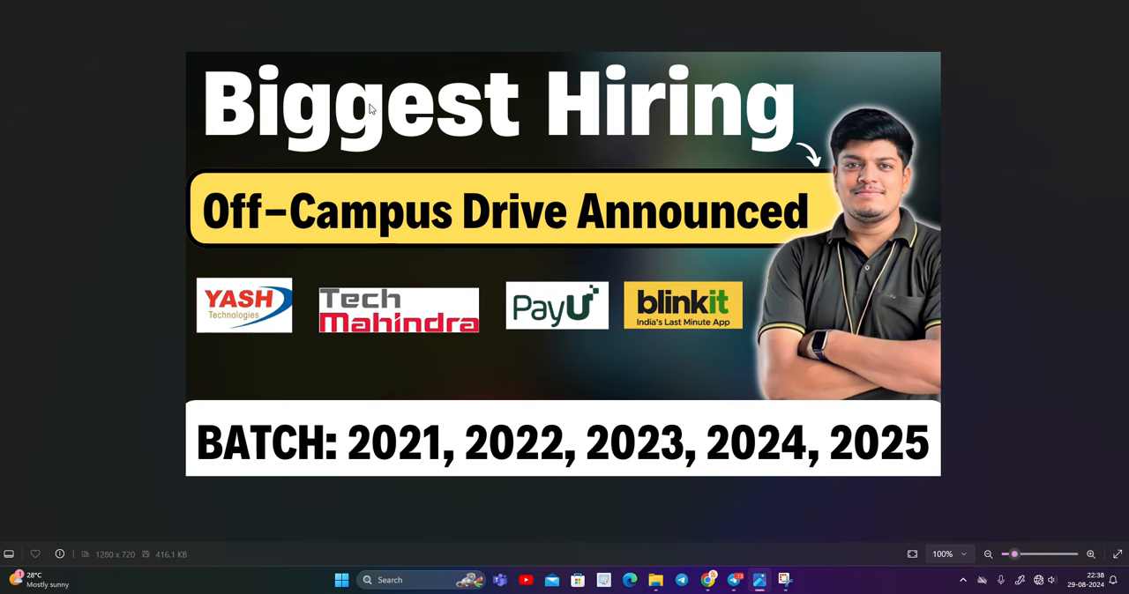